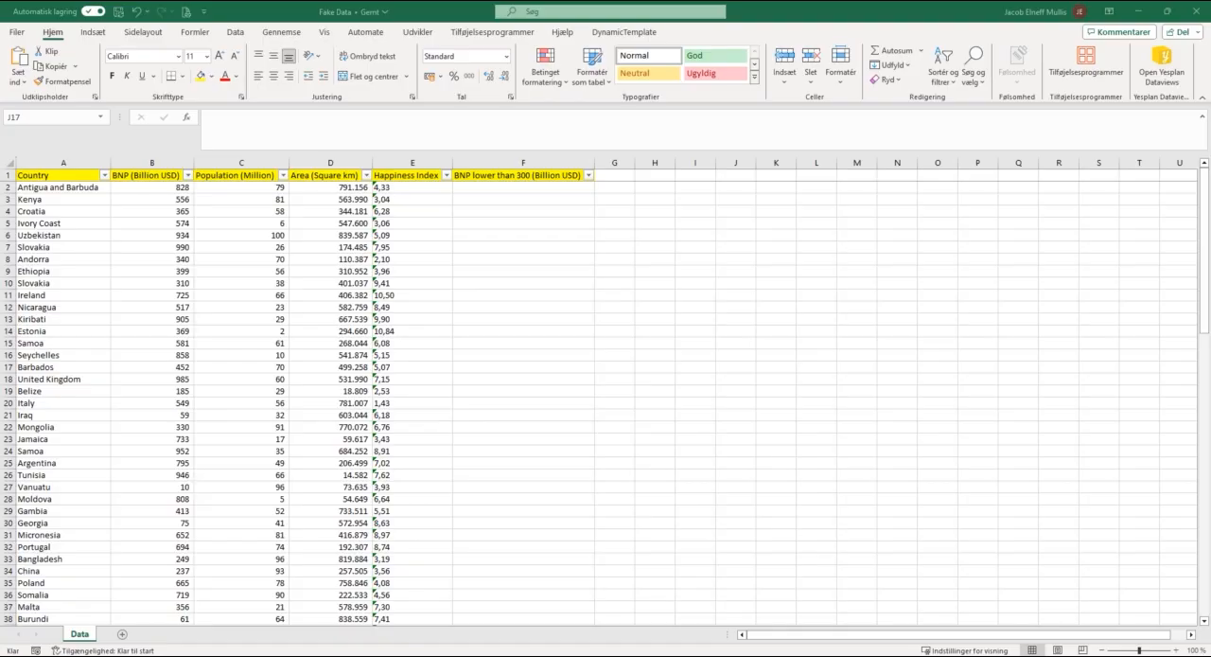
pyautogui.click(412, 295)
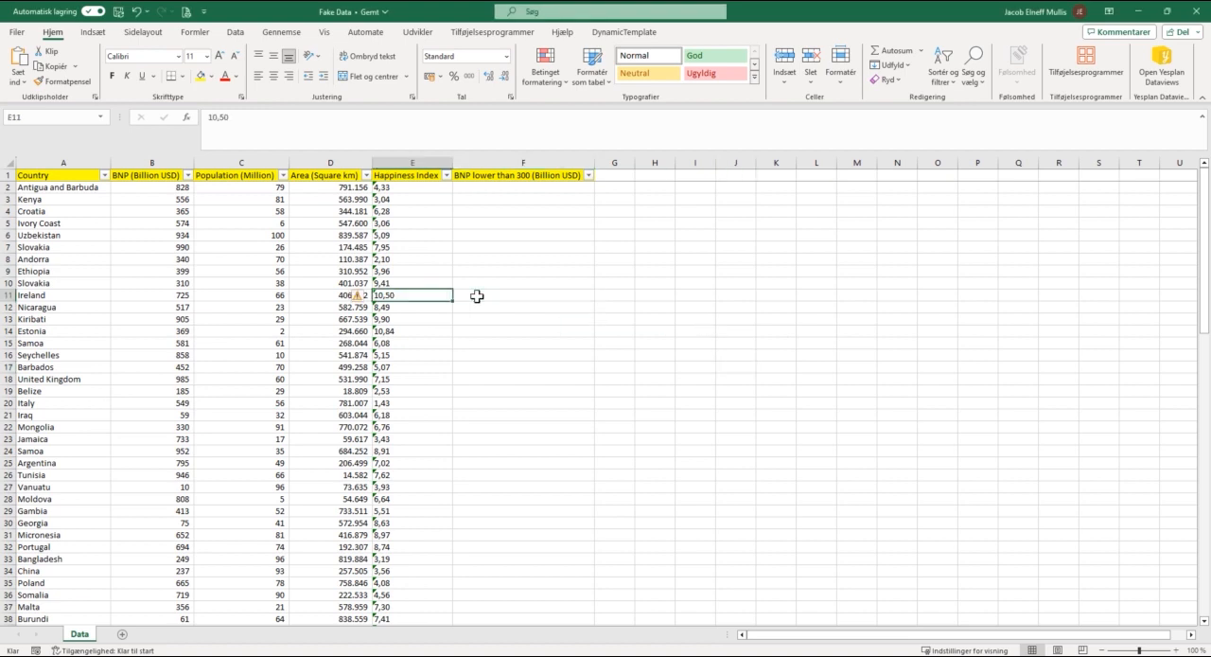
pyautogui.click(62, 187)
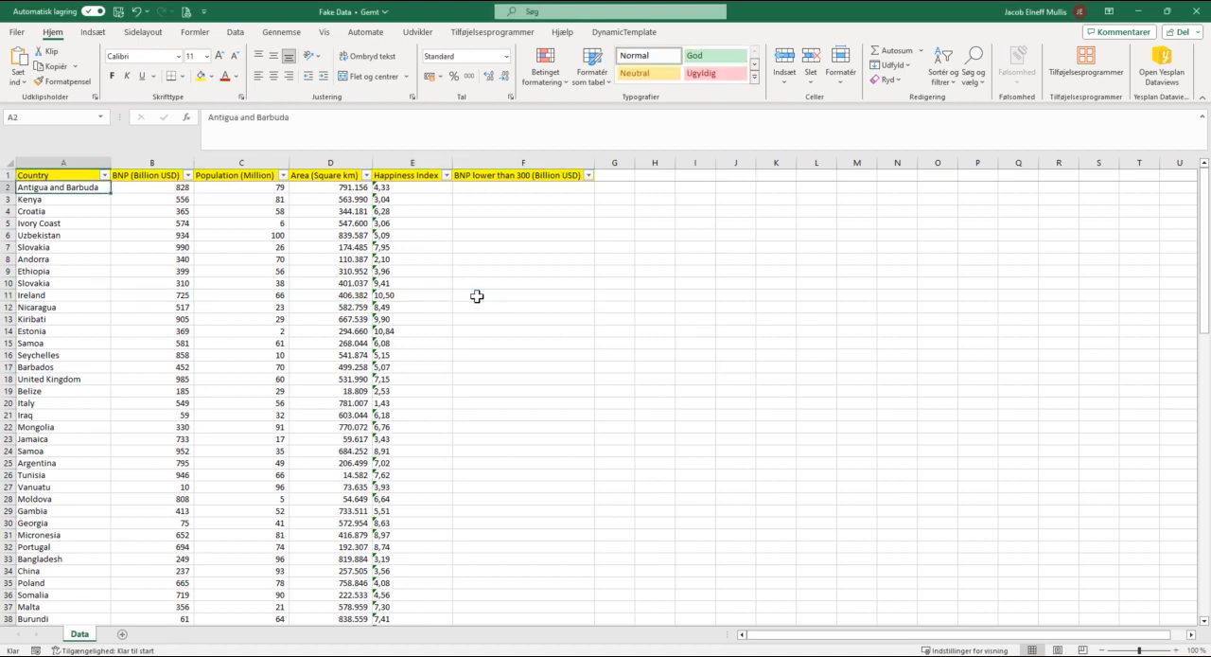
pyautogui.click(151, 187)
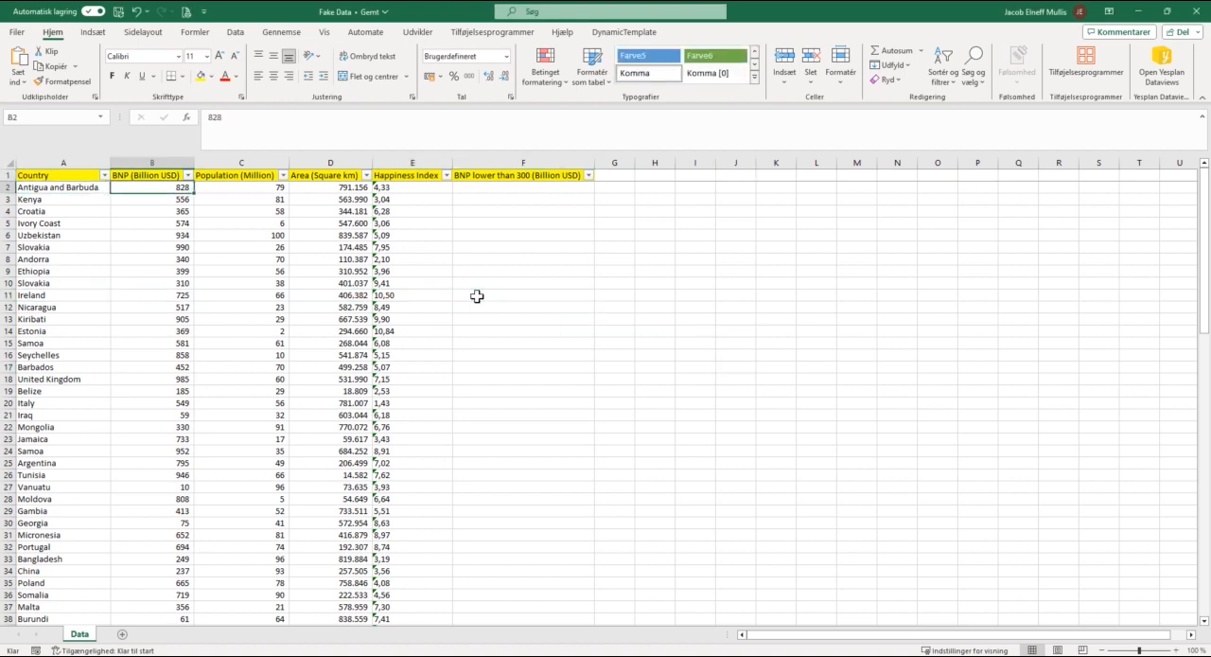
pyautogui.click(242, 186)
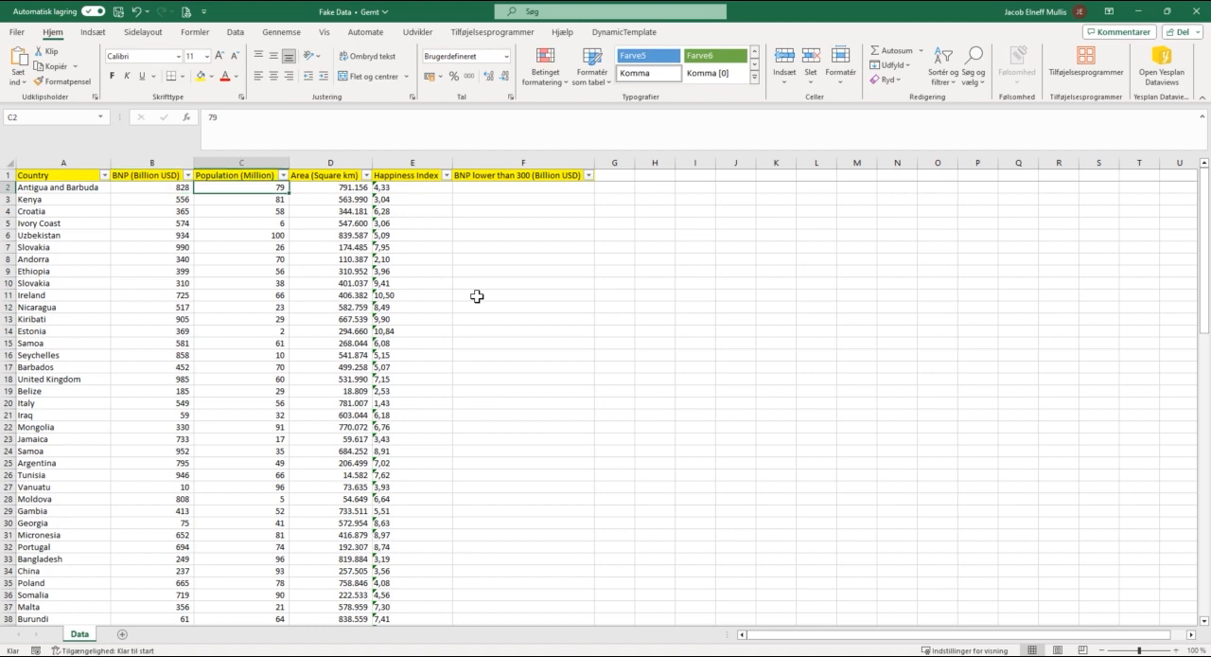
pyautogui.click(412, 186)
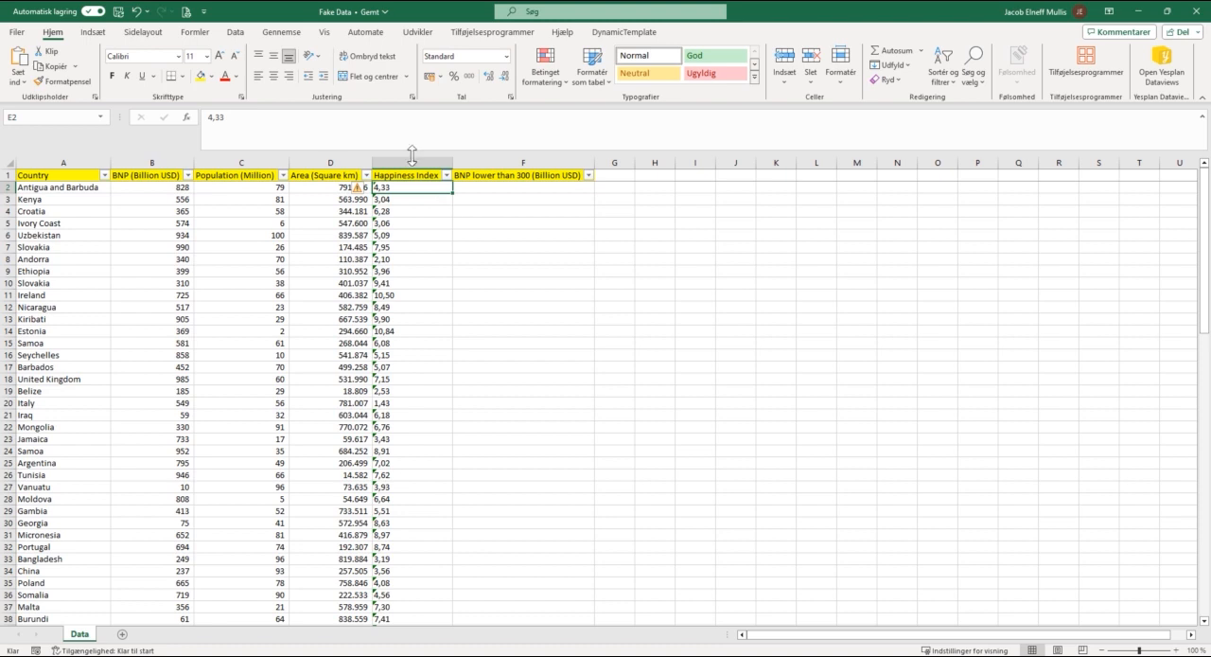
pyautogui.moveTo(514, 249)
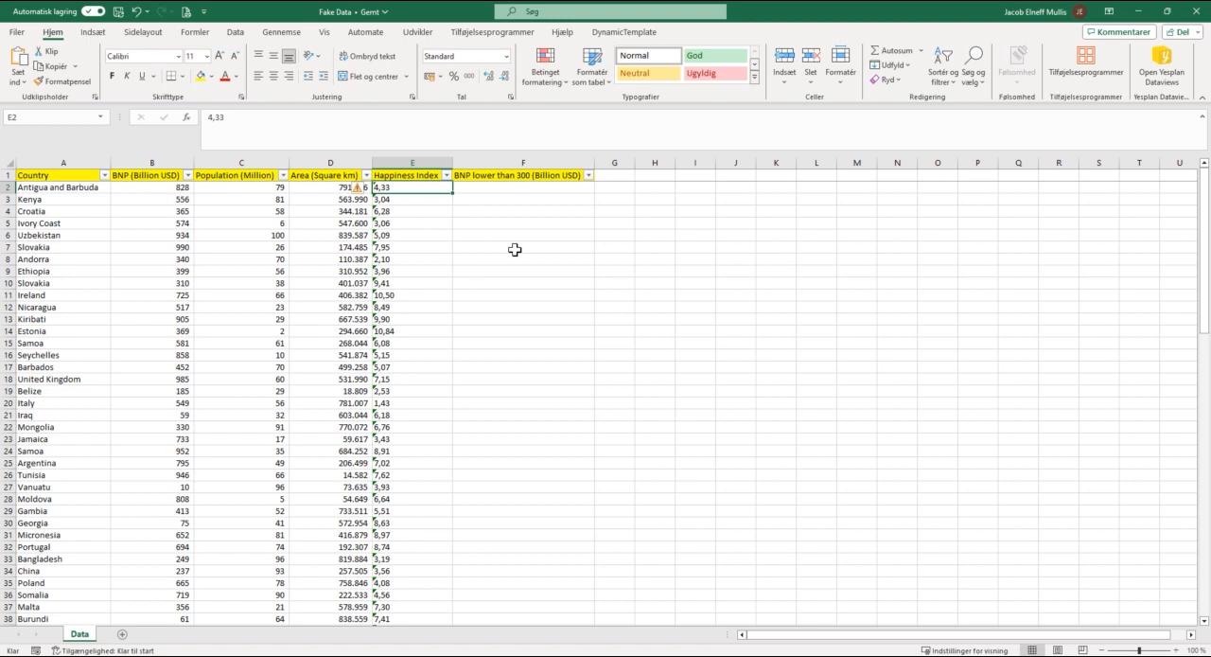
pyautogui.moveTo(4, 118)
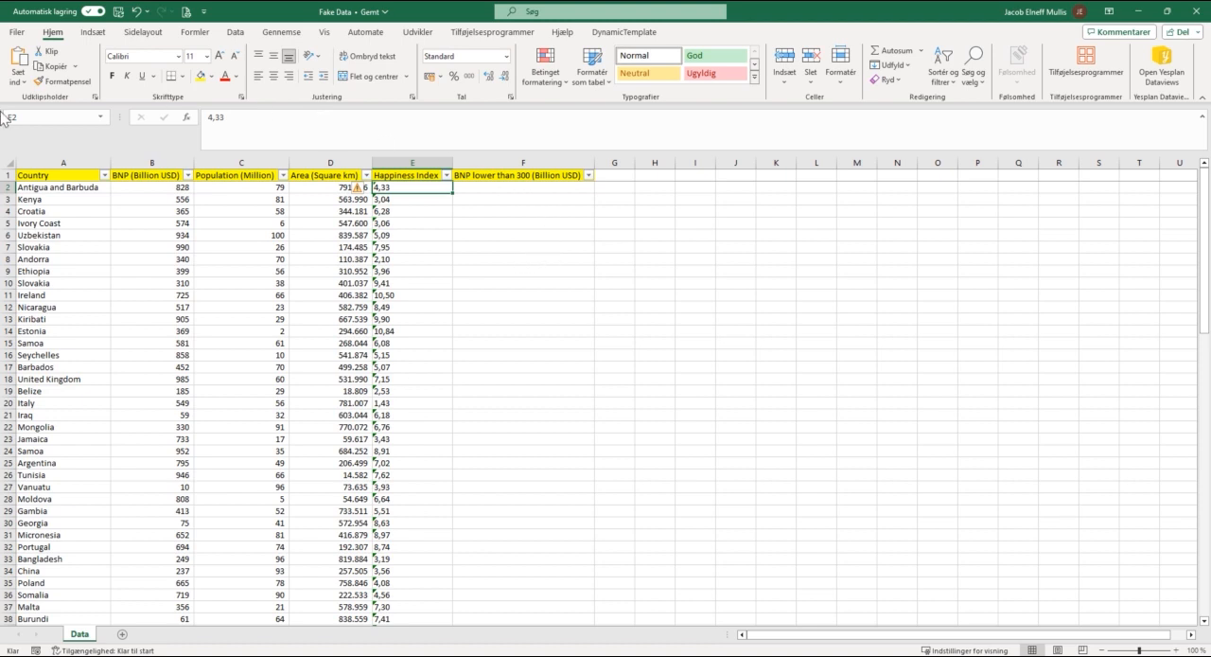
pyautogui.moveTo(515, 260)
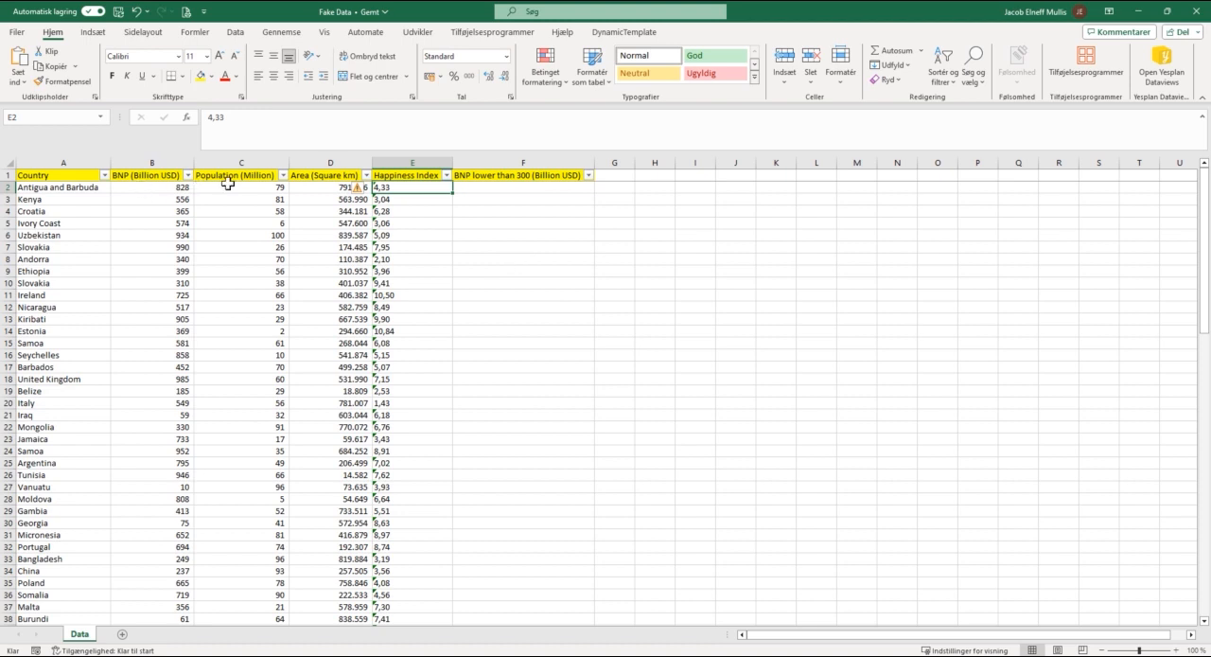
pyautogui.click(241, 187)
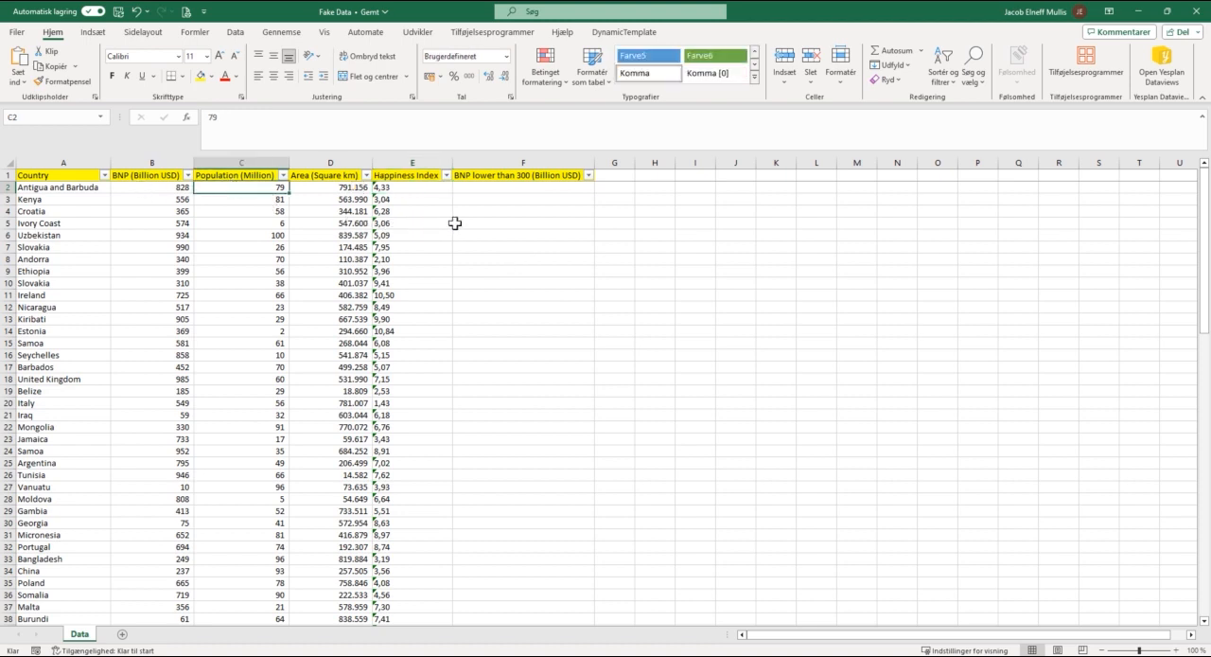
pyautogui.click(522, 223)
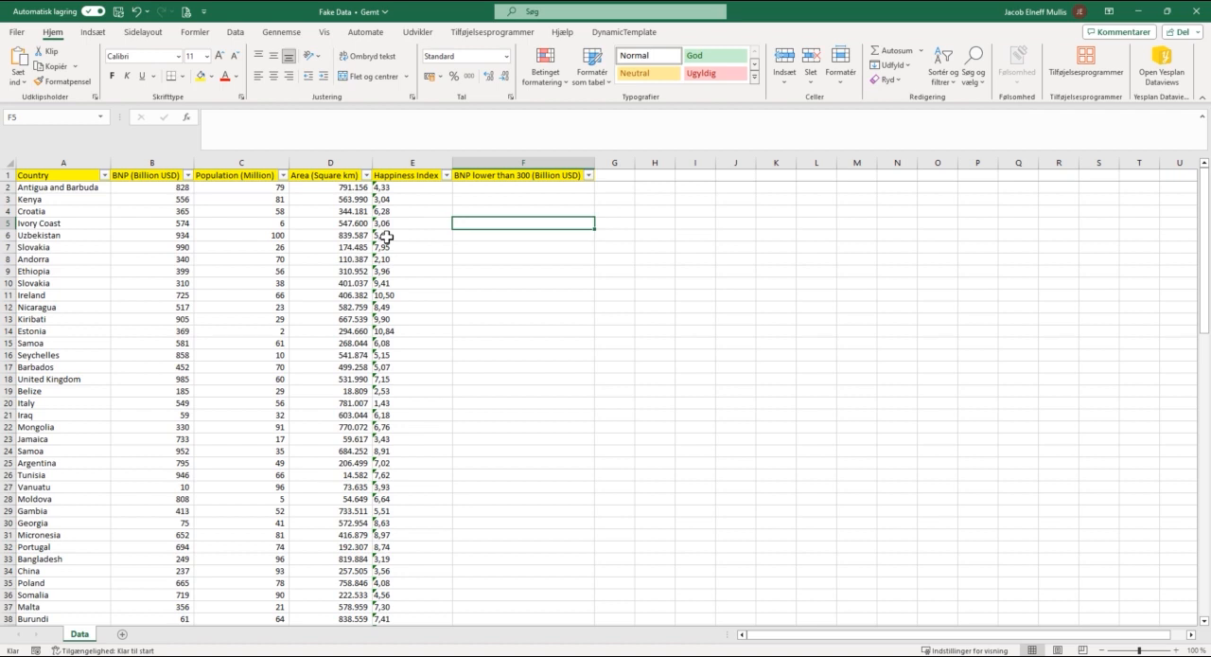
pyautogui.click(412, 247)
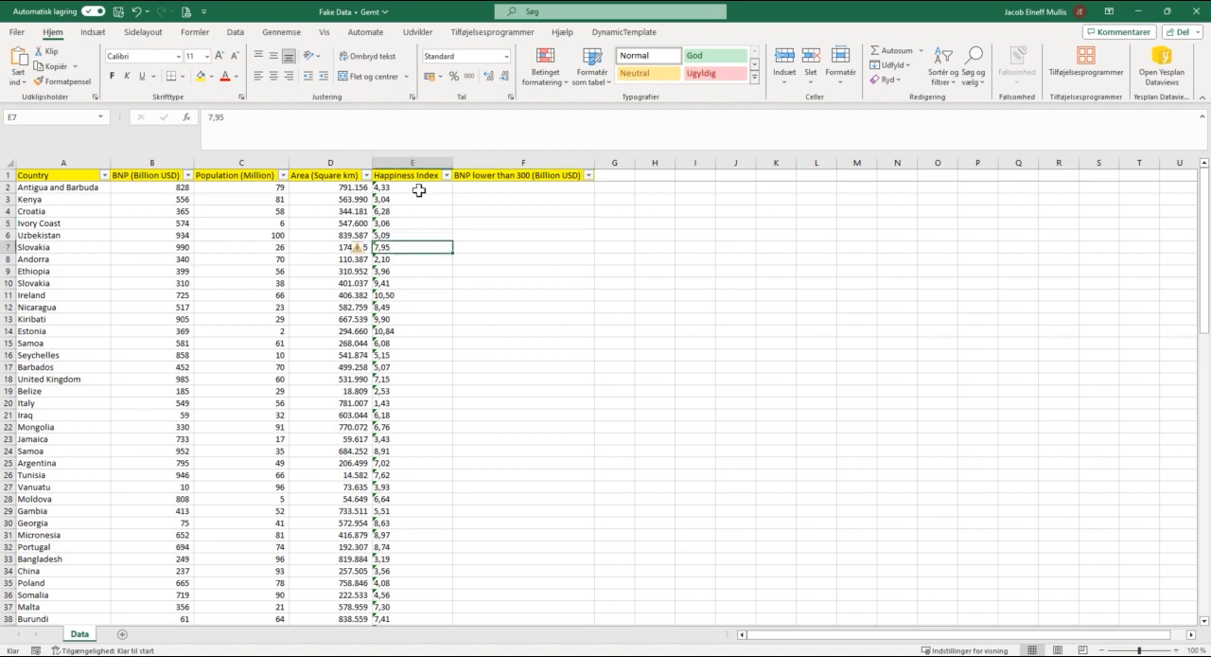
pyautogui.moveTo(501, 231)
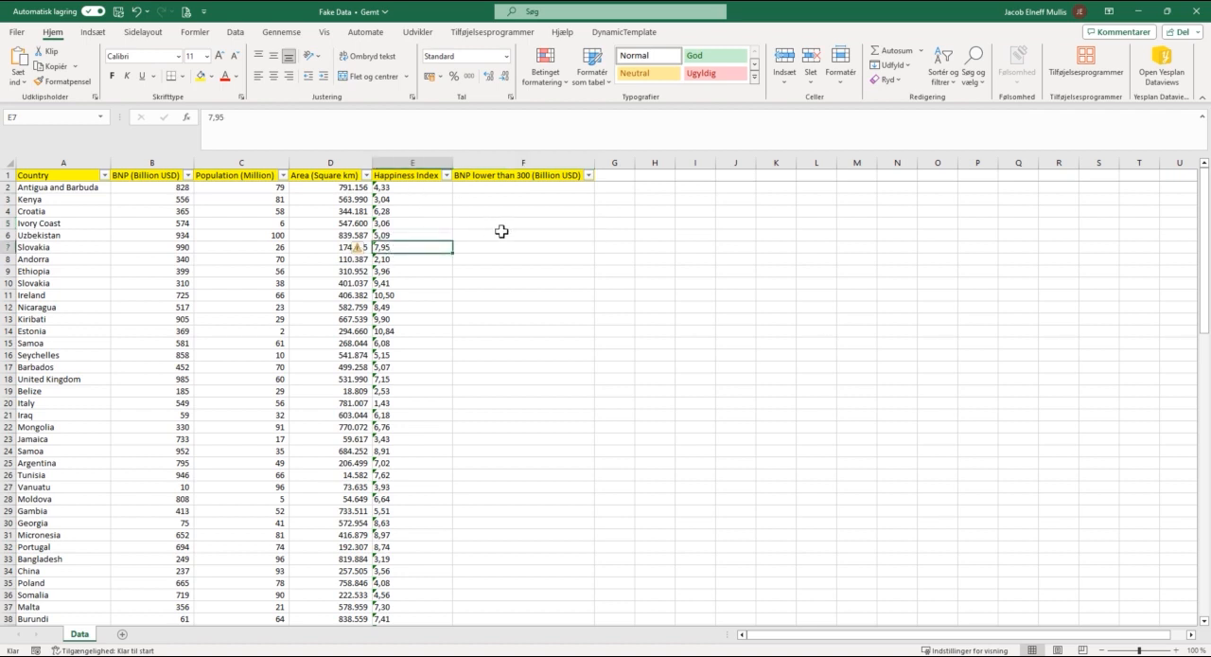